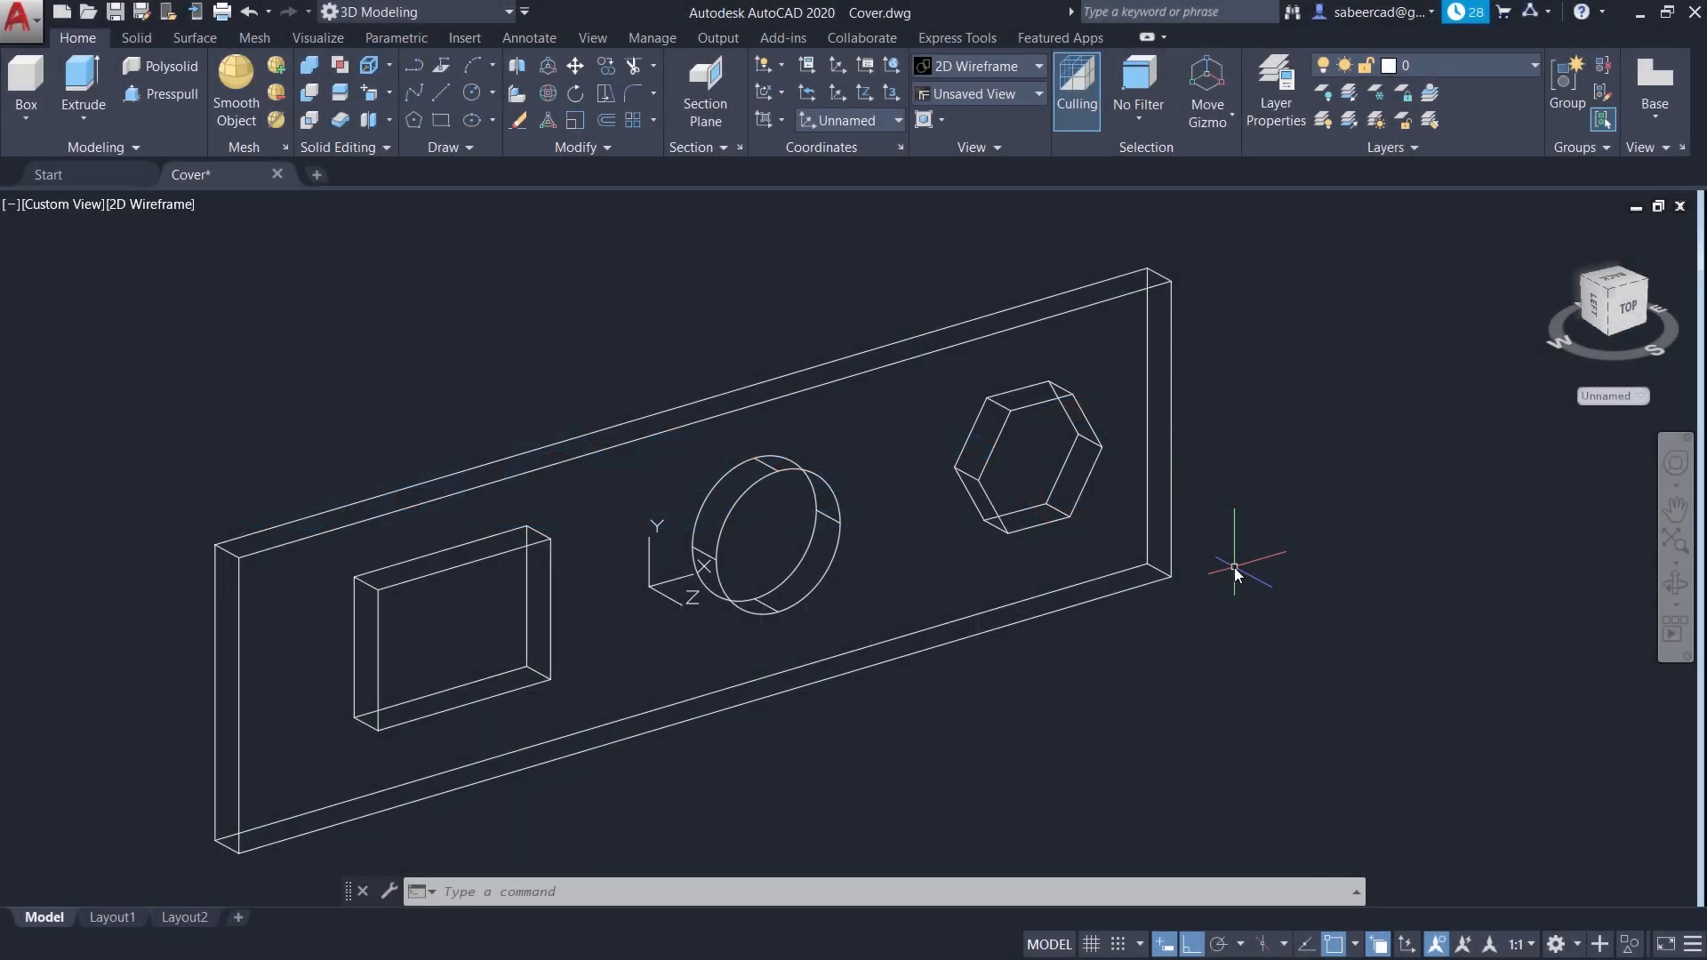
{"action": "mouse_move", "coordinate": [1099, 490]}
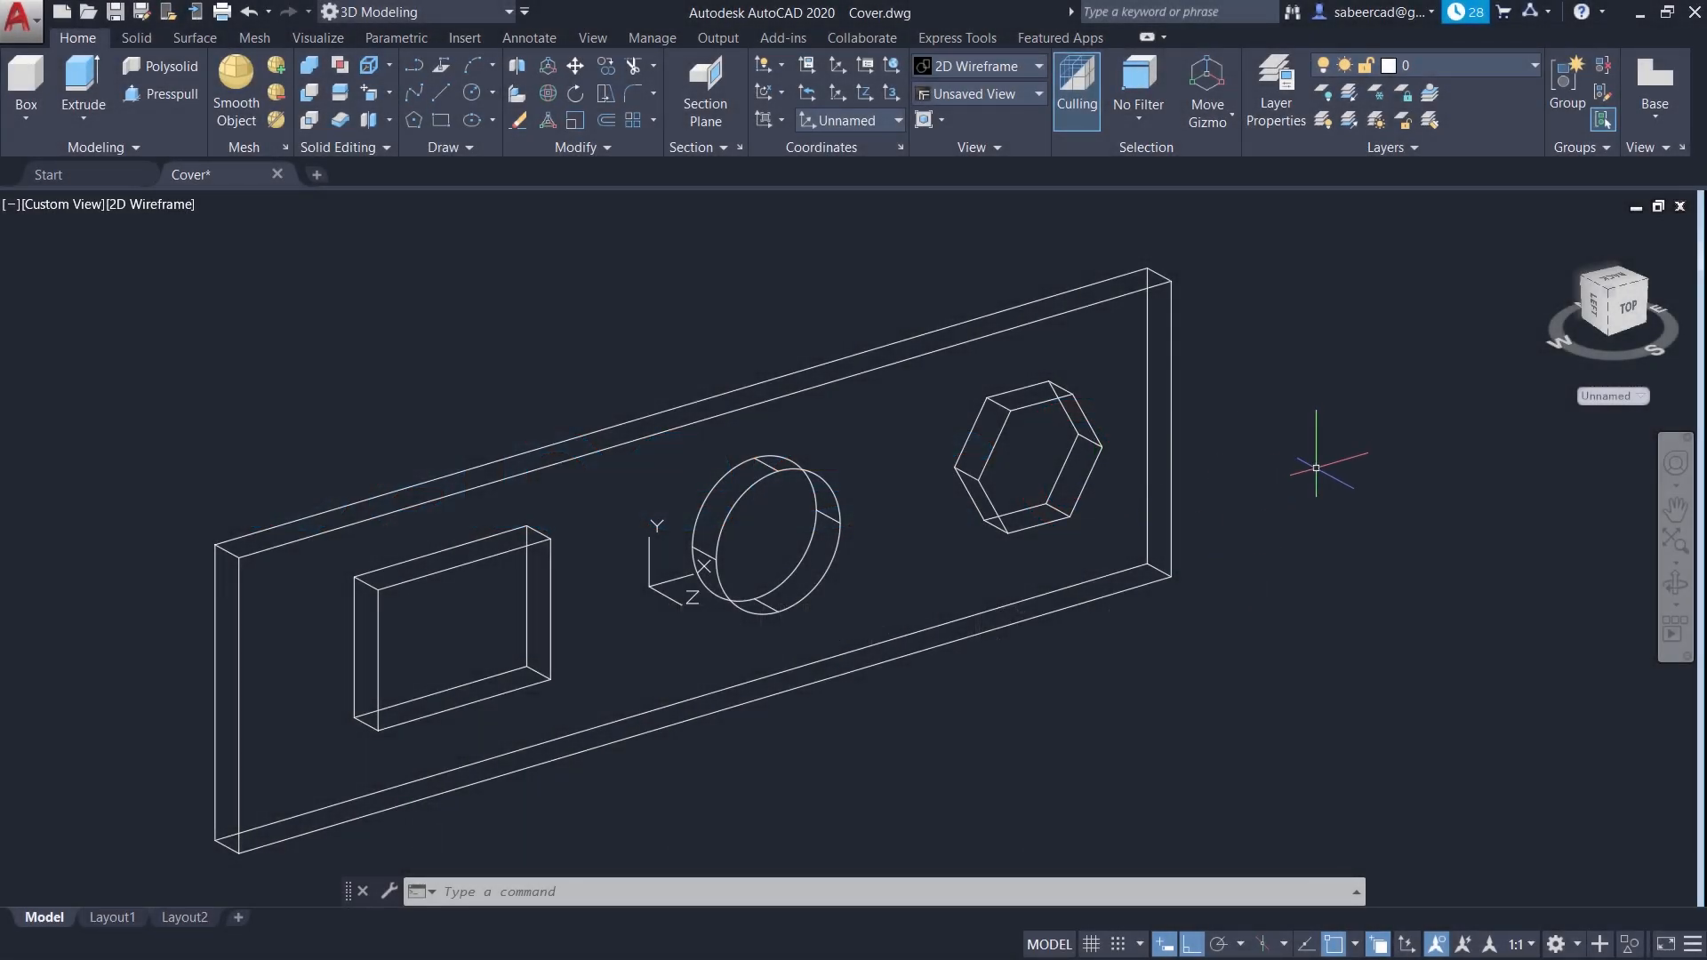
{"action": "mouse_move", "coordinate": [738, 406]}
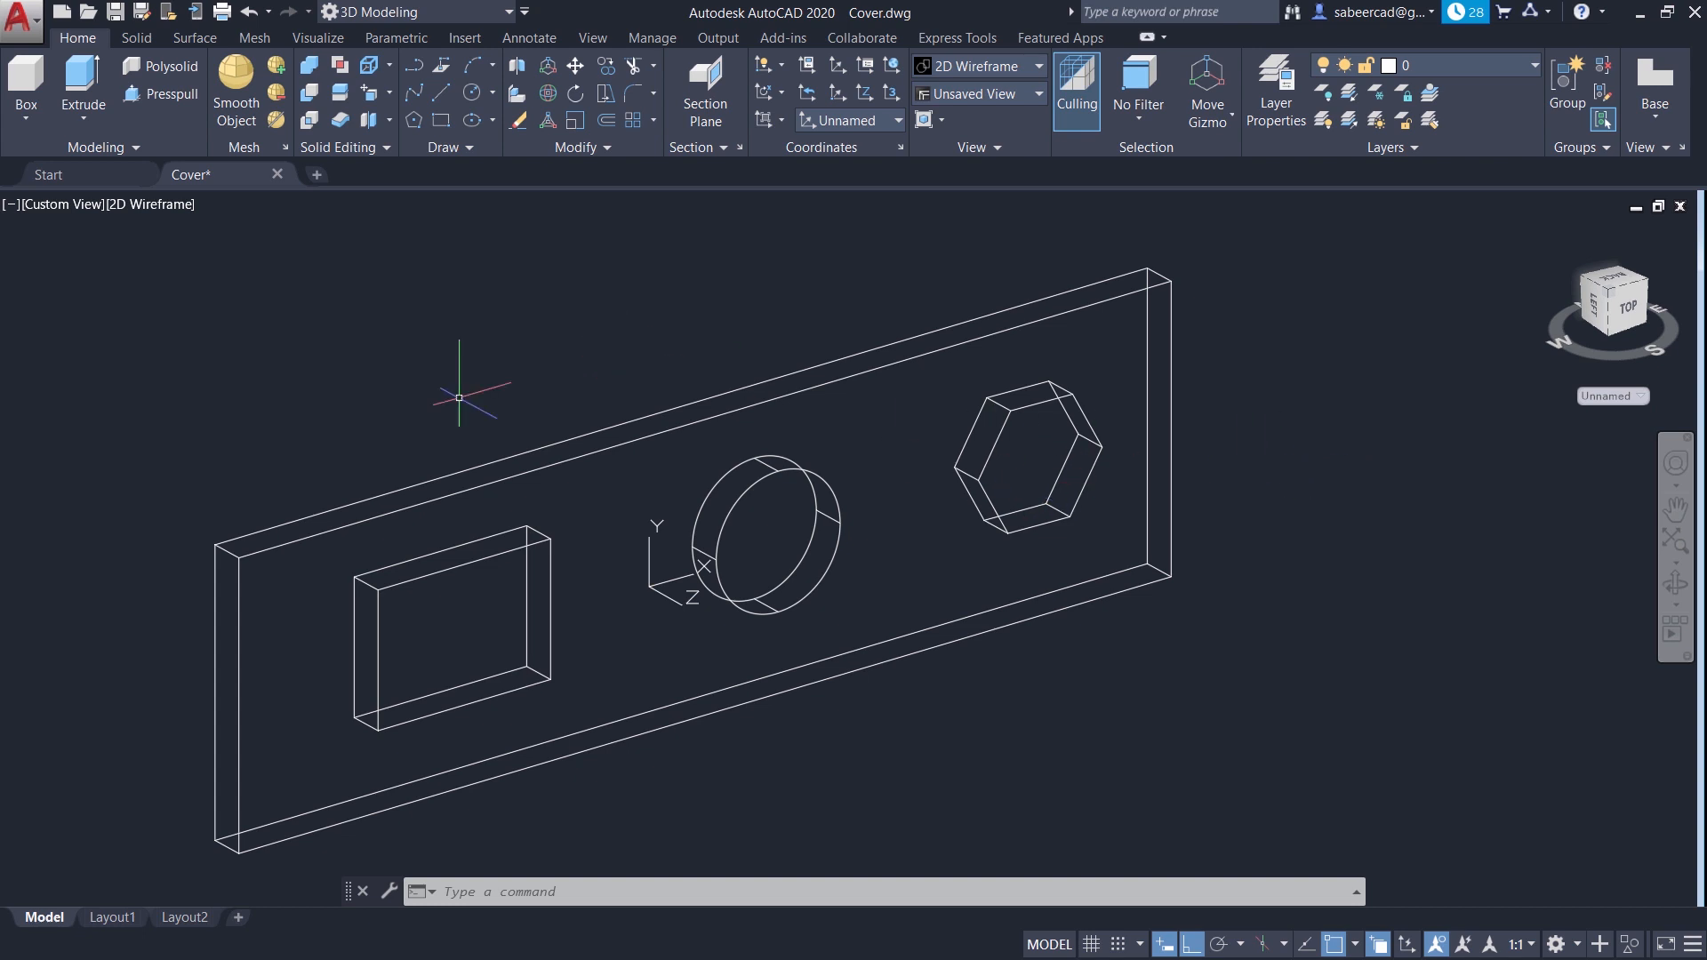
{"action": "mouse_move", "coordinate": [858, 438]}
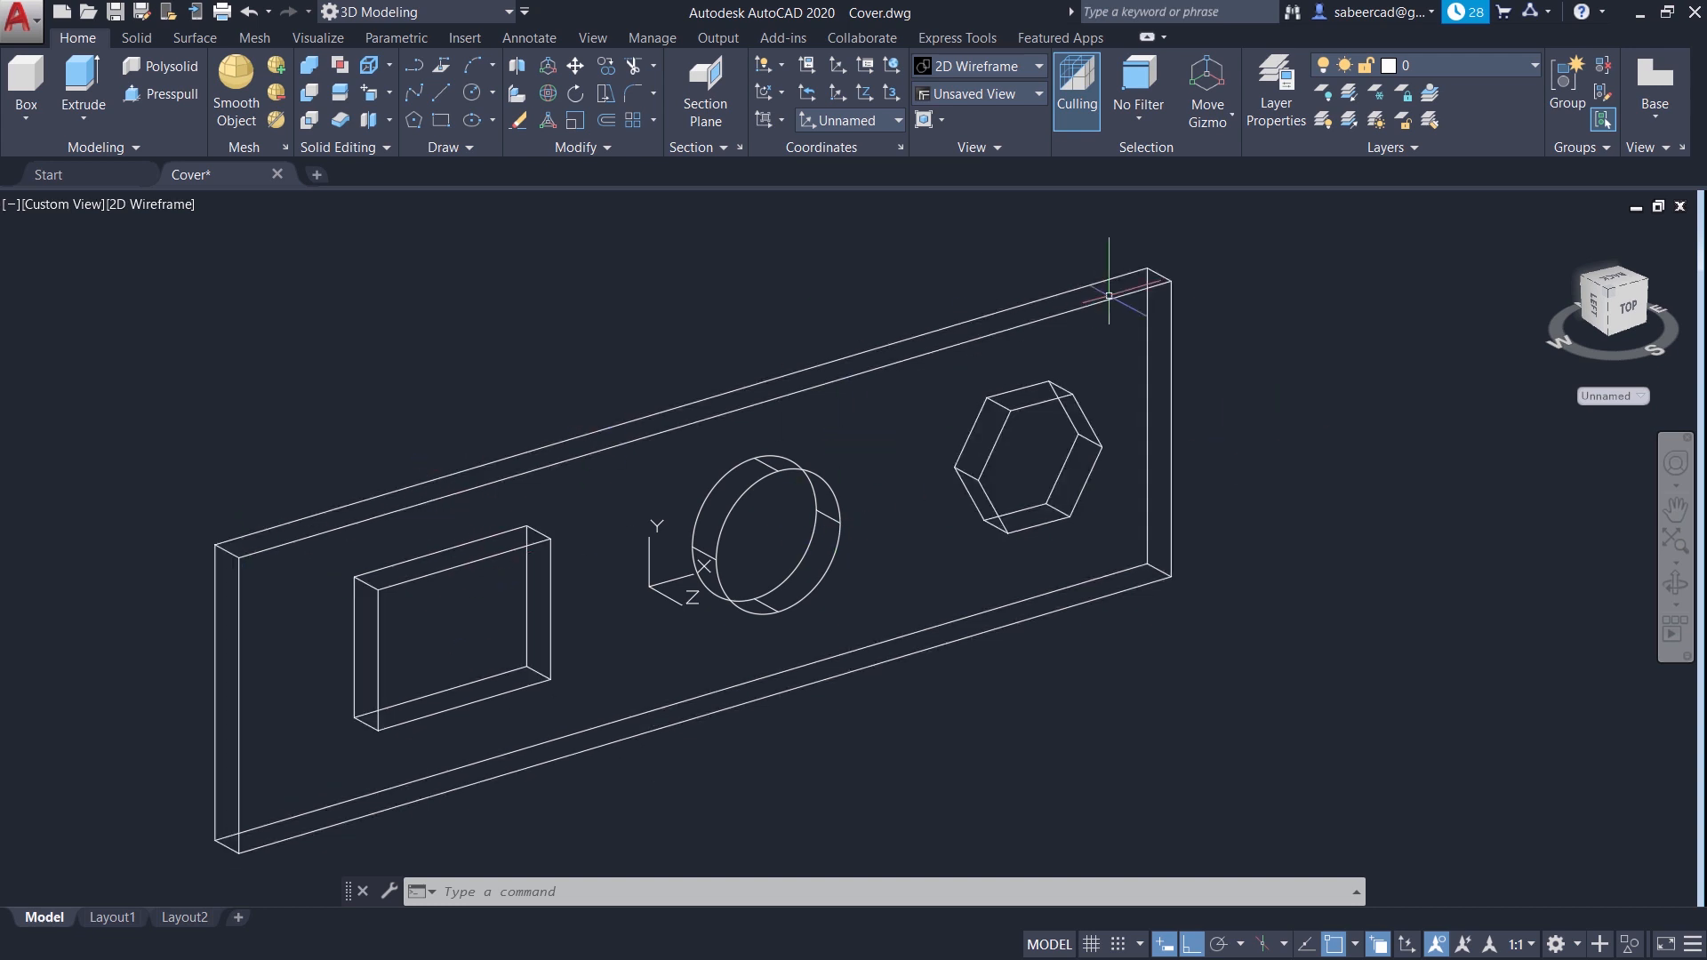
{"action": "mouse_move", "coordinate": [1299, 326]}
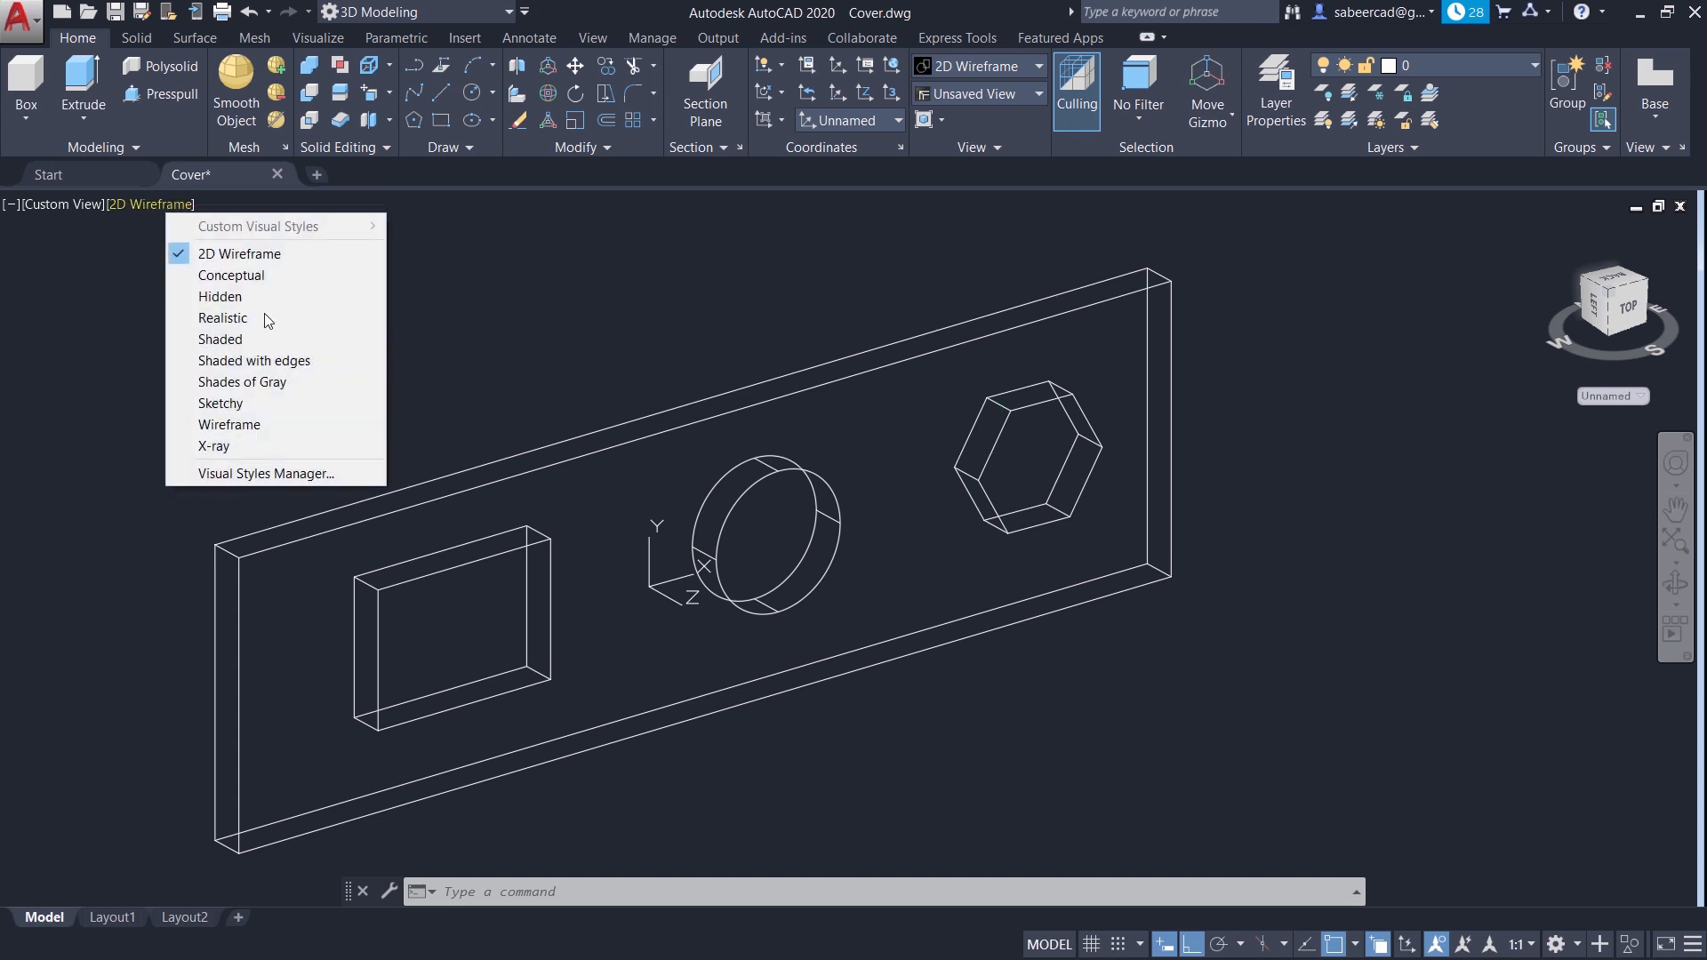
Step: Shade the plate with edges and subtract the rectangle, circle and hexagon from it
{"action": "left_click", "coordinate": [253, 360]}
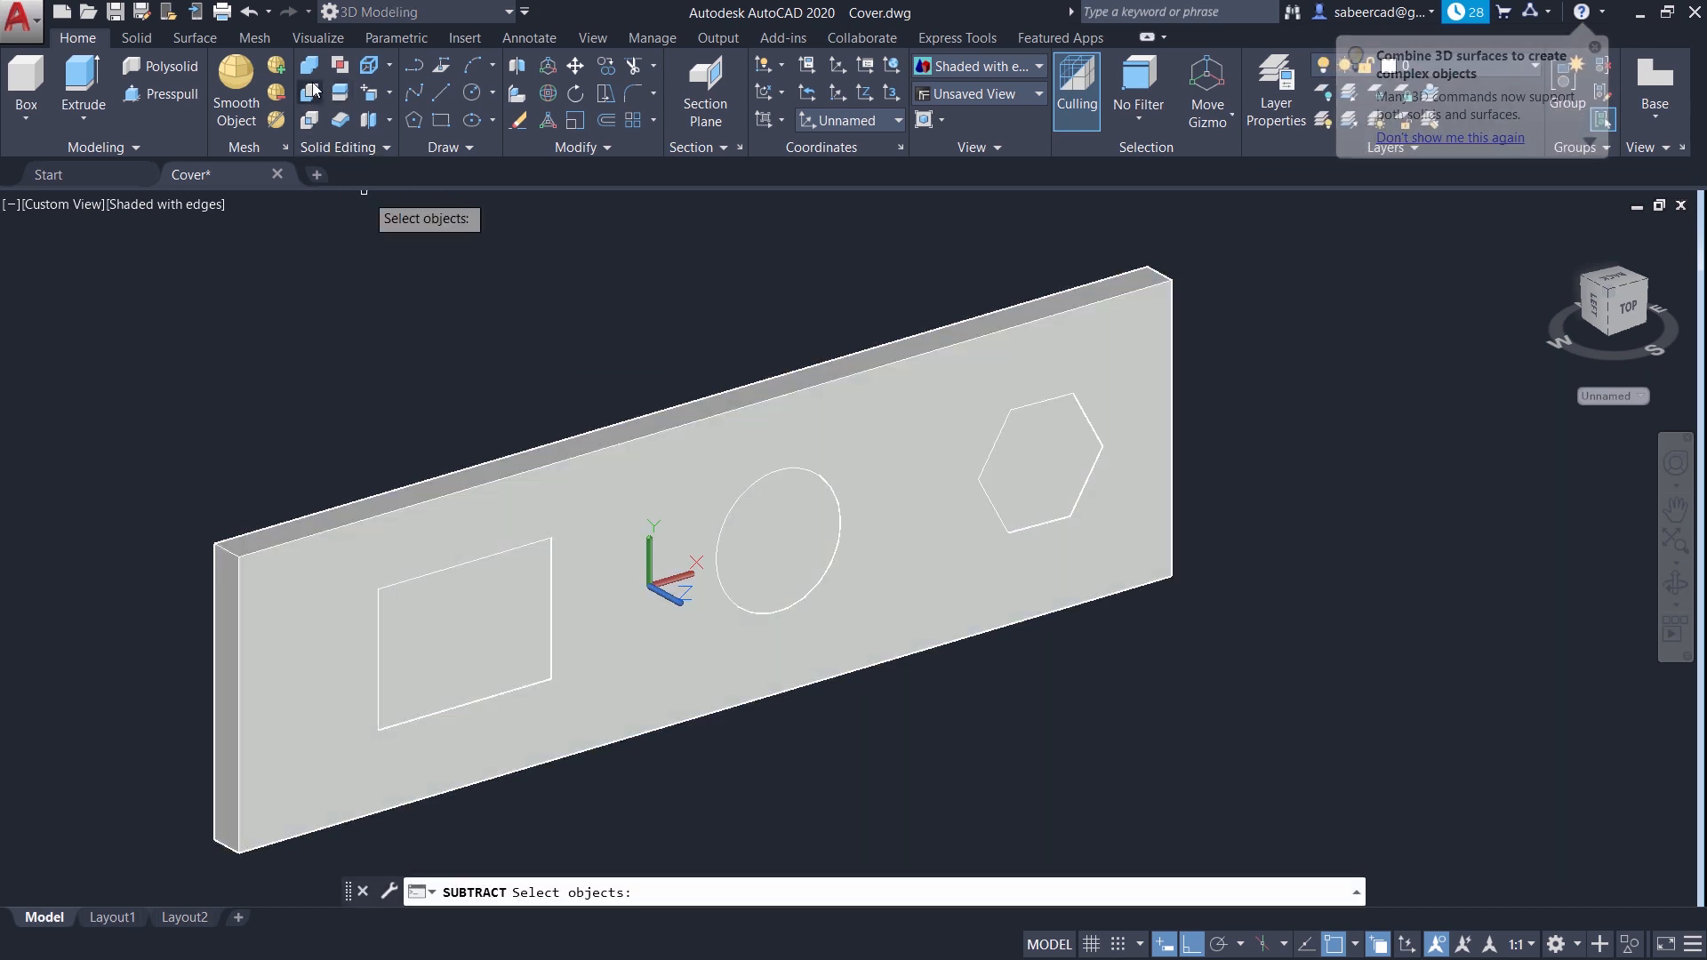
{"action": "key", "text": "Escape"}
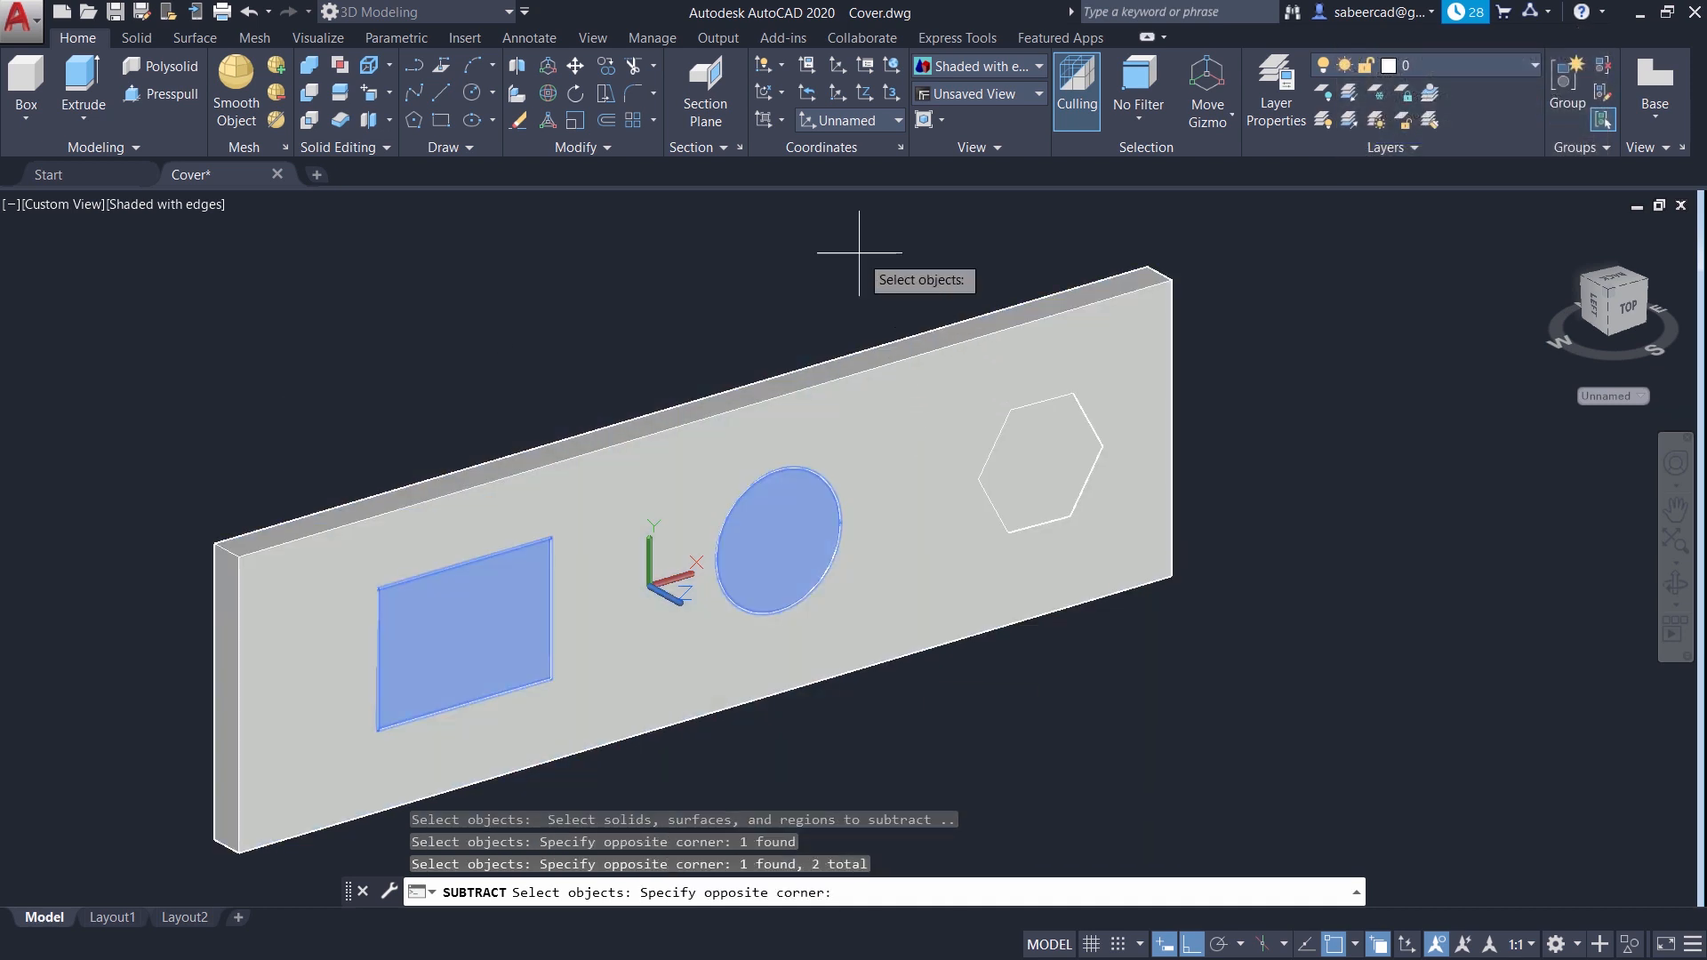
{"action": "key", "text": "enter"}
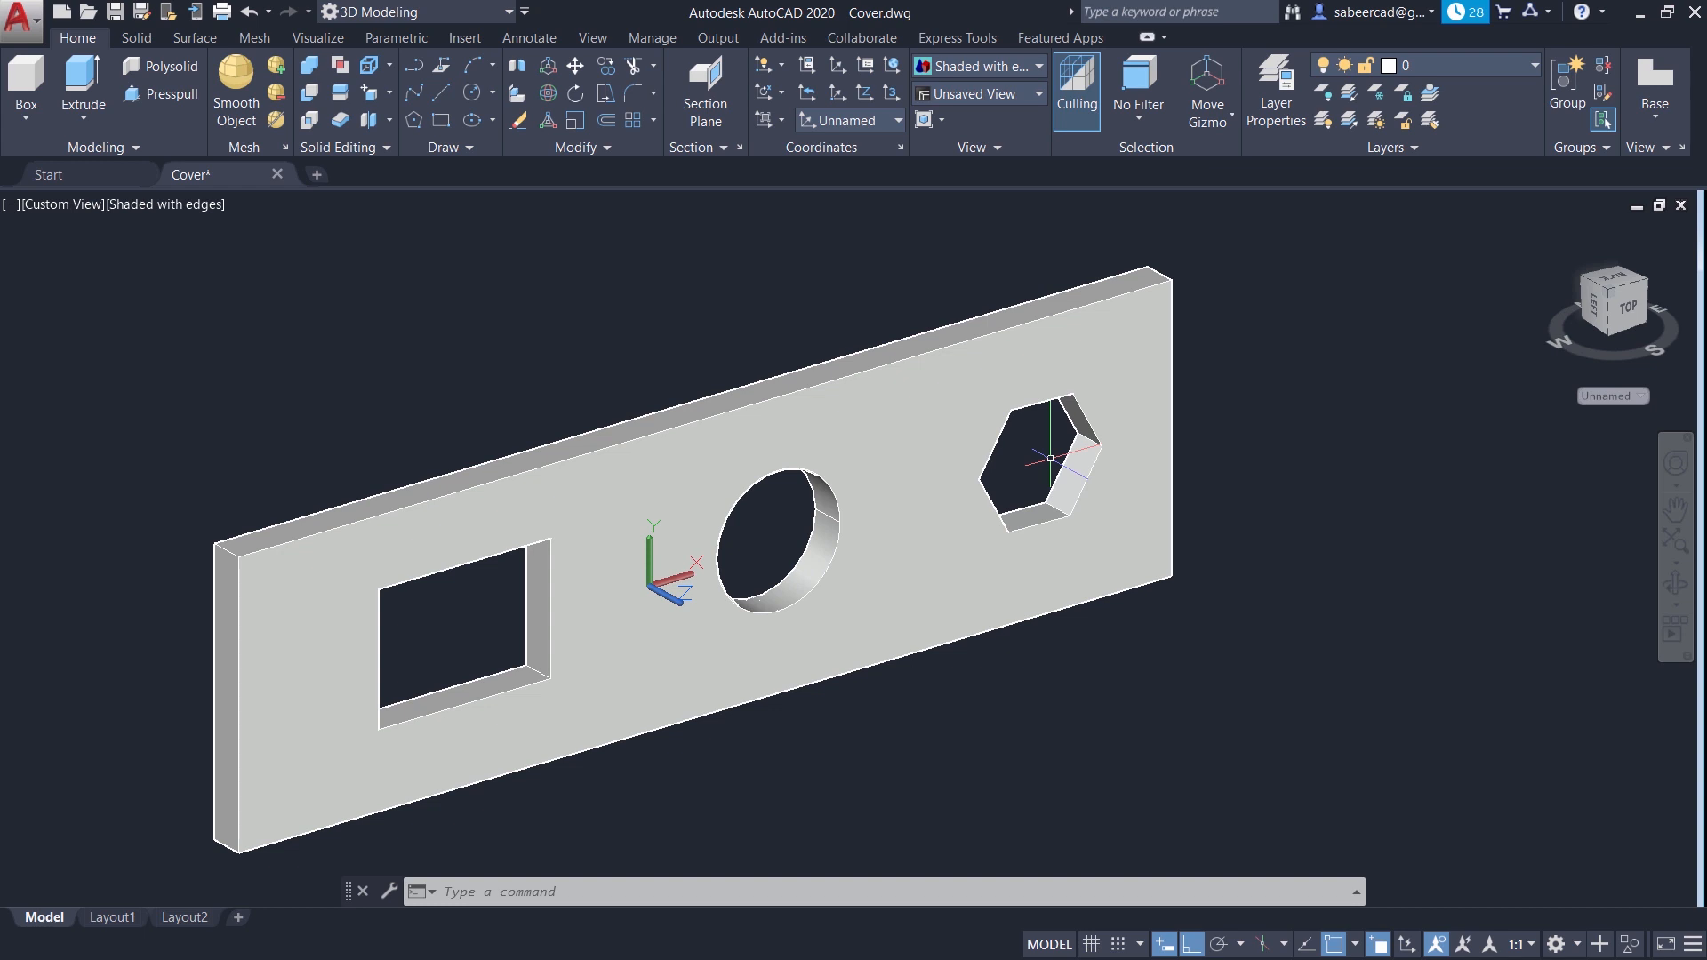
{"action": "left_click", "coordinate": [248, 11]}
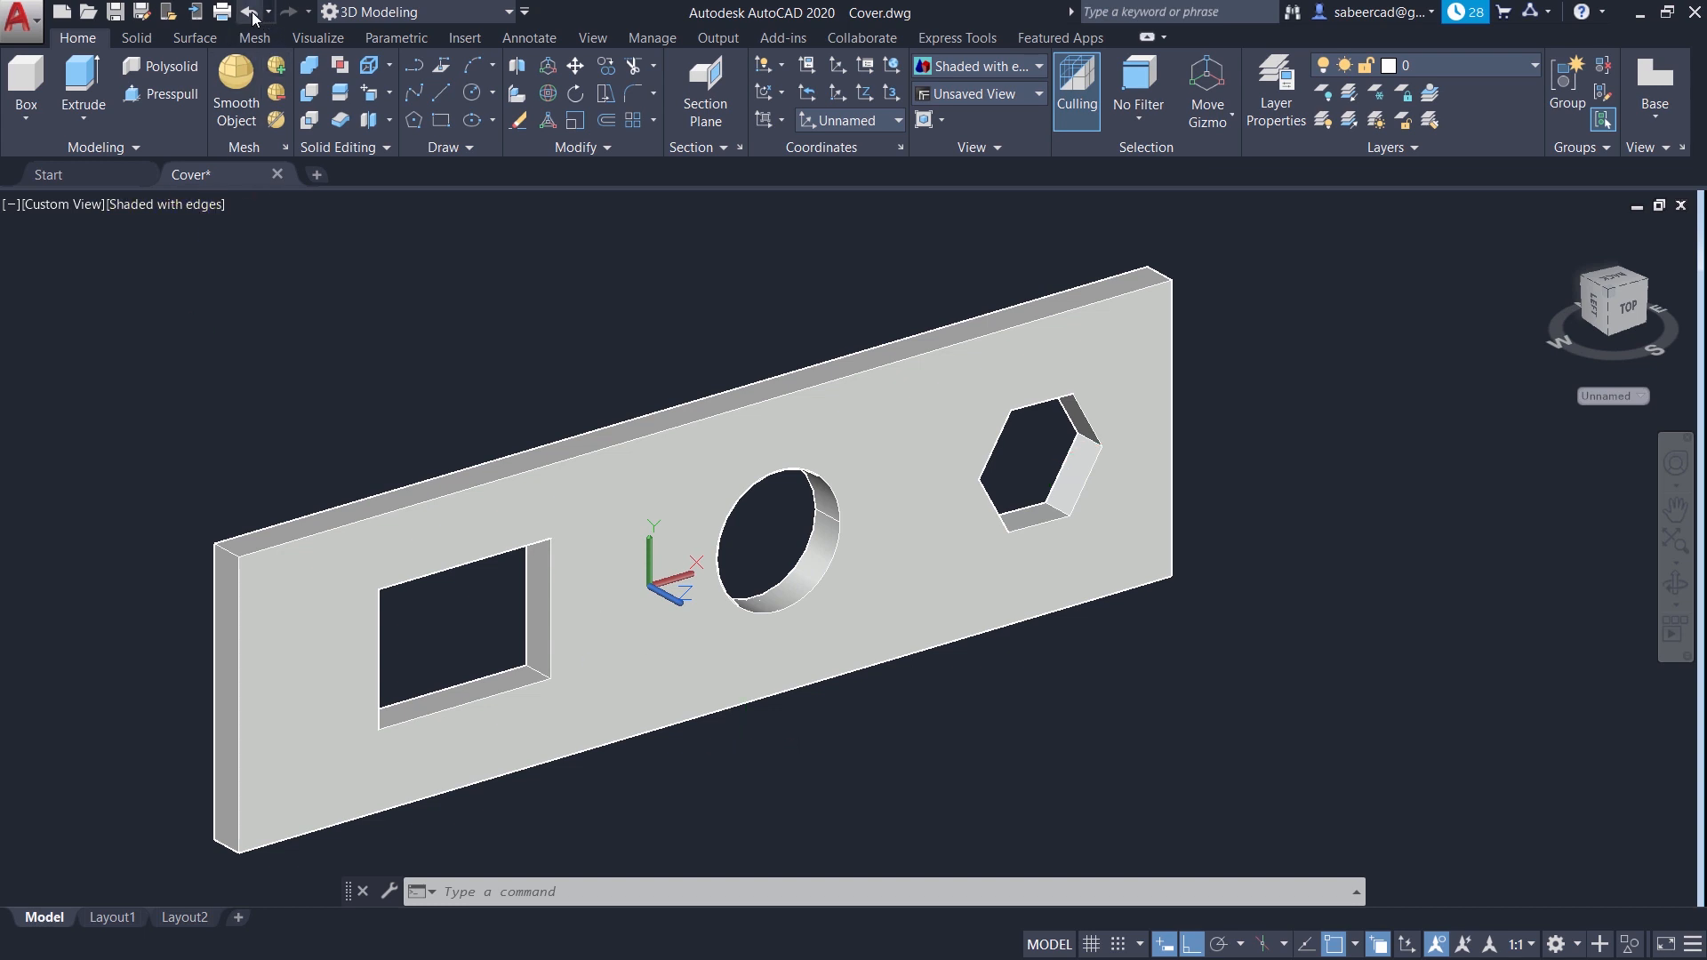
{"action": "left_click", "coordinate": [249, 12]}
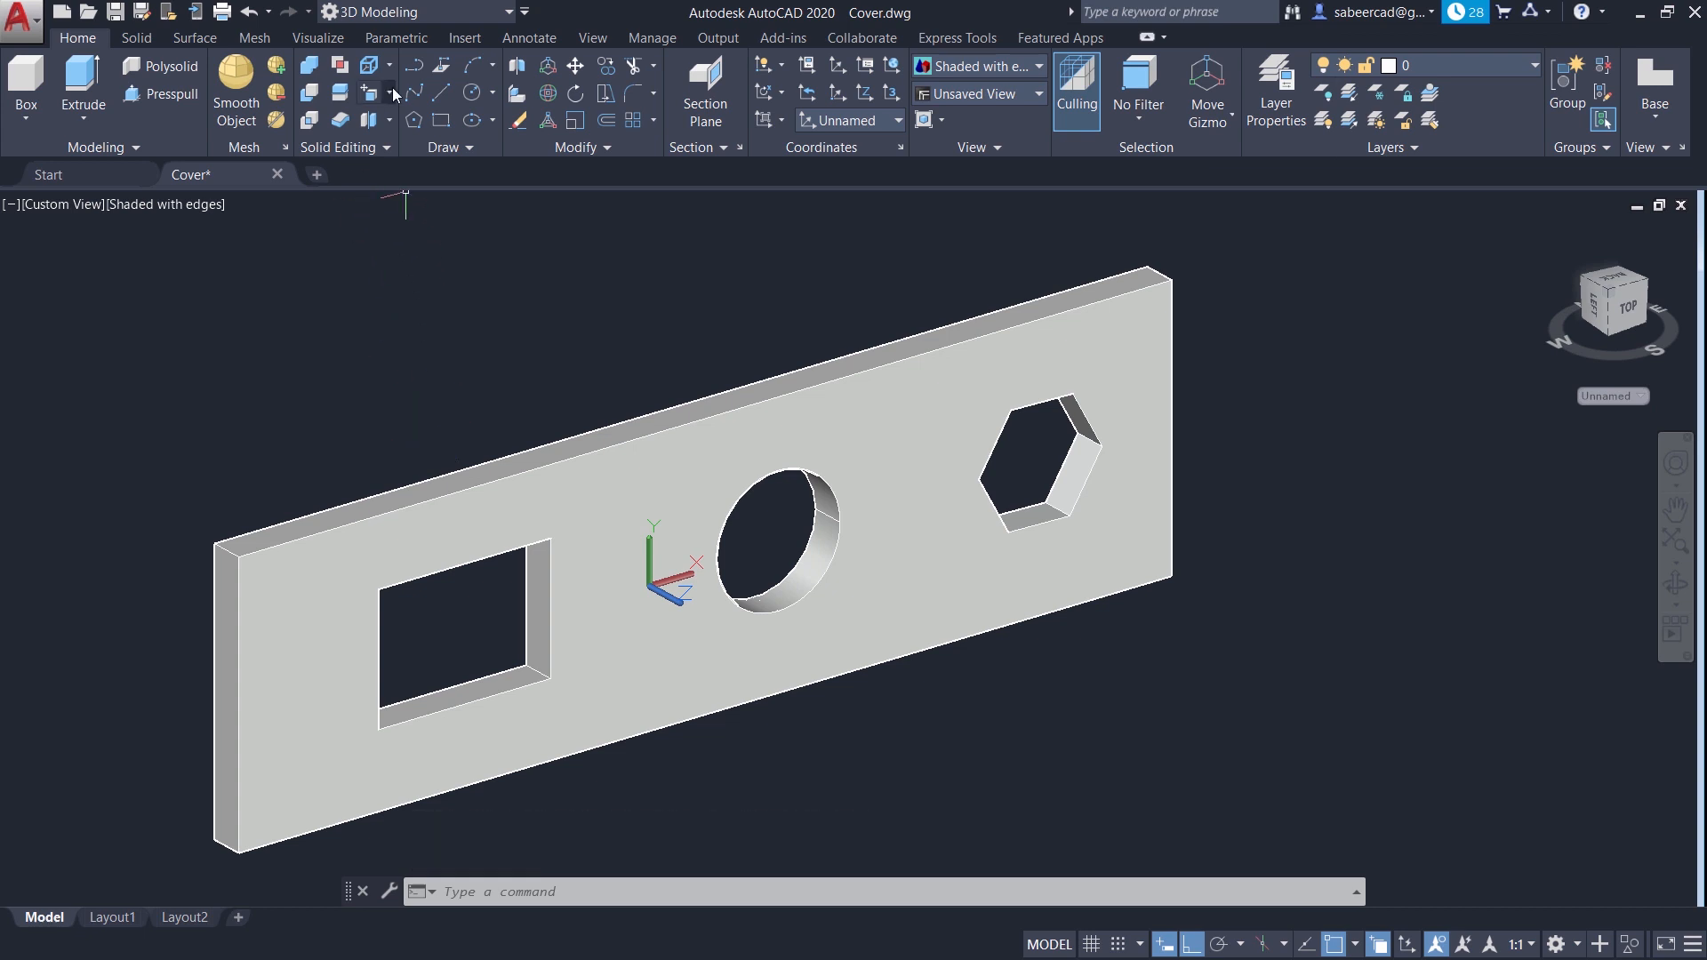
Step: Delete the rectangular and circular opening faces, leaving only the hexagonal hole
{"action": "left_click", "coordinate": [378, 92]}
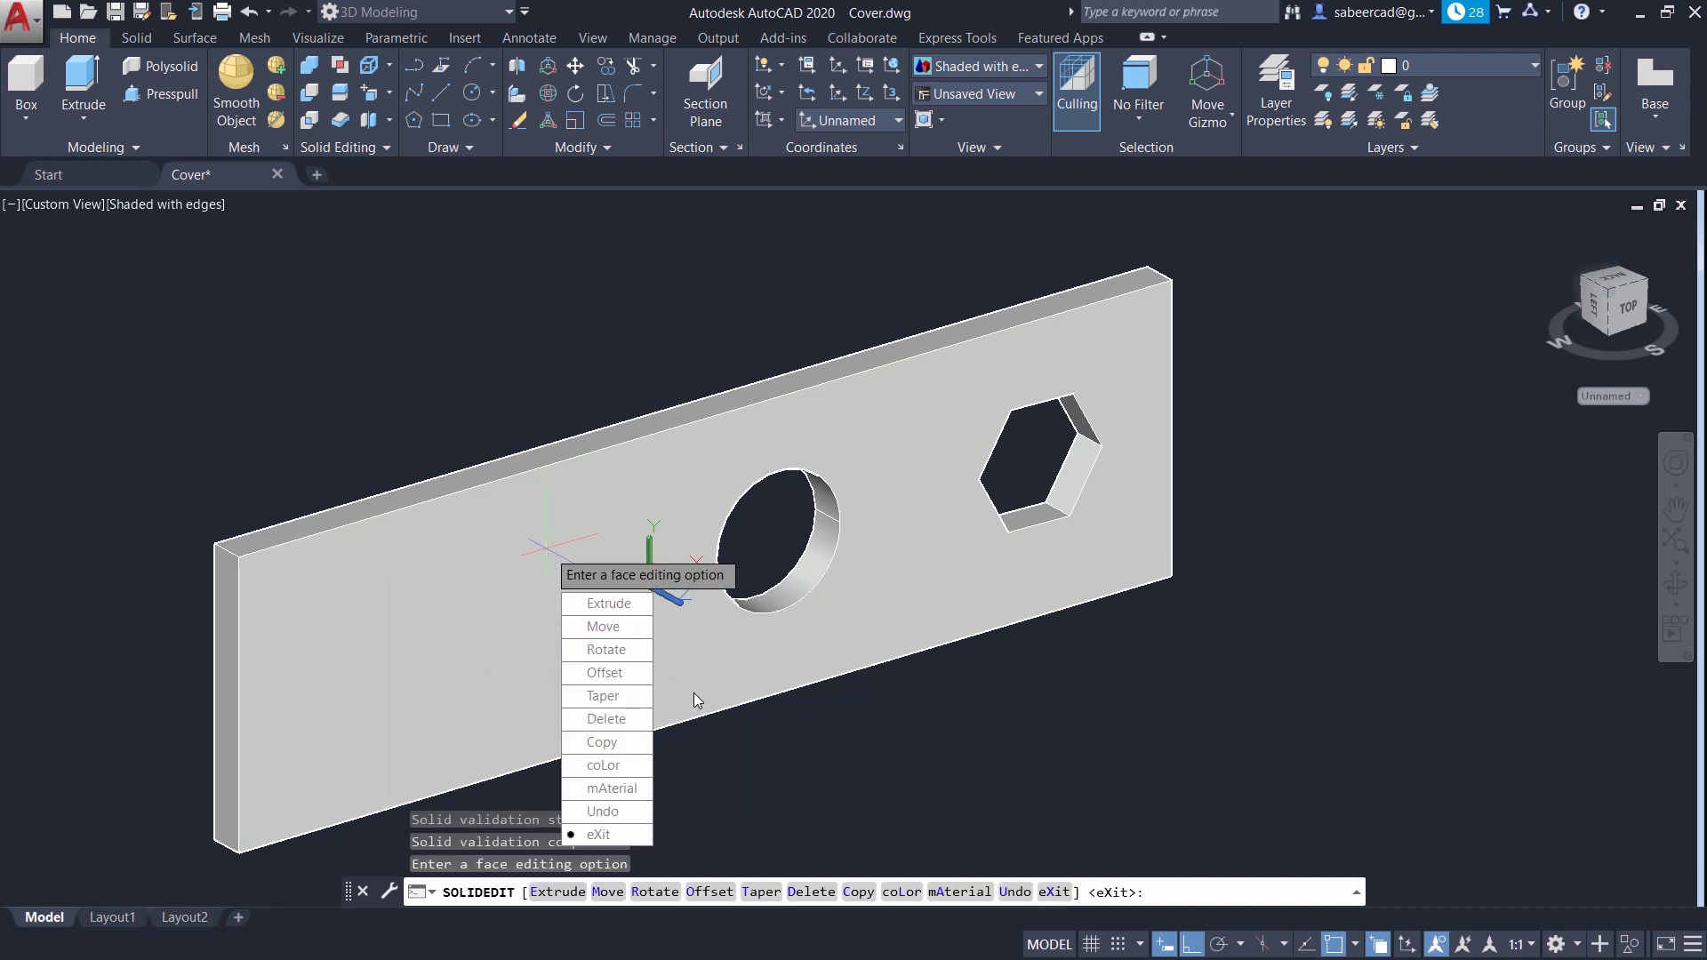
{"action": "mouse_move", "coordinate": [601, 834]}
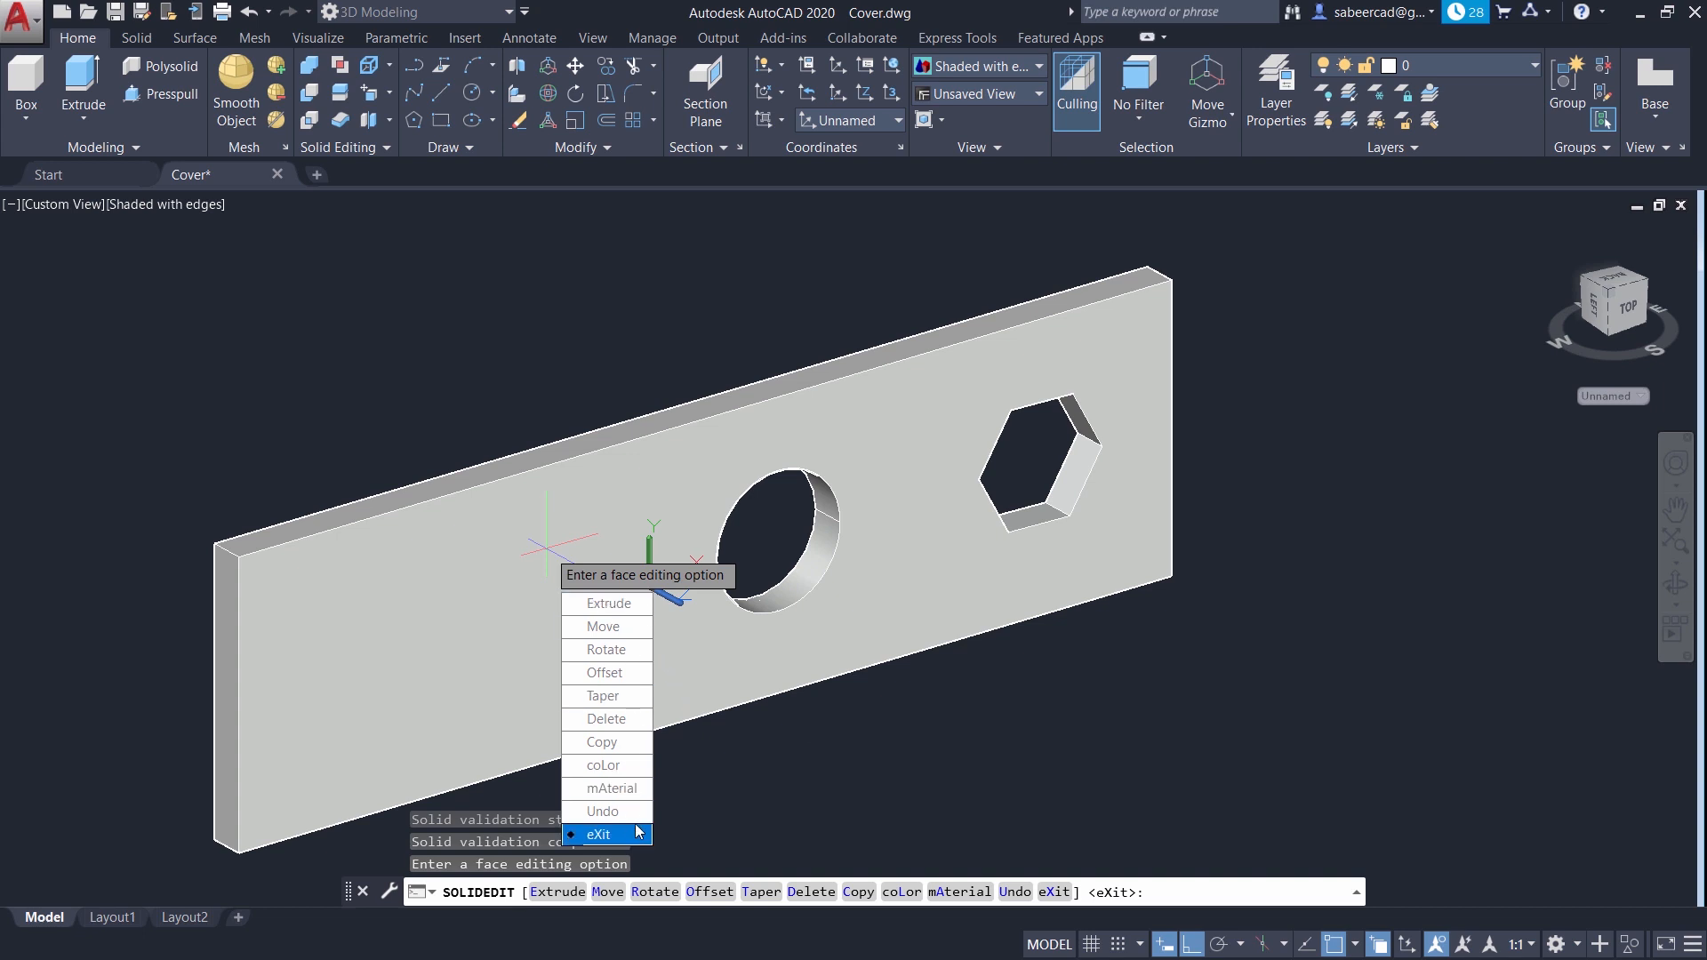
{"action": "mouse_move", "coordinate": [388, 96]}
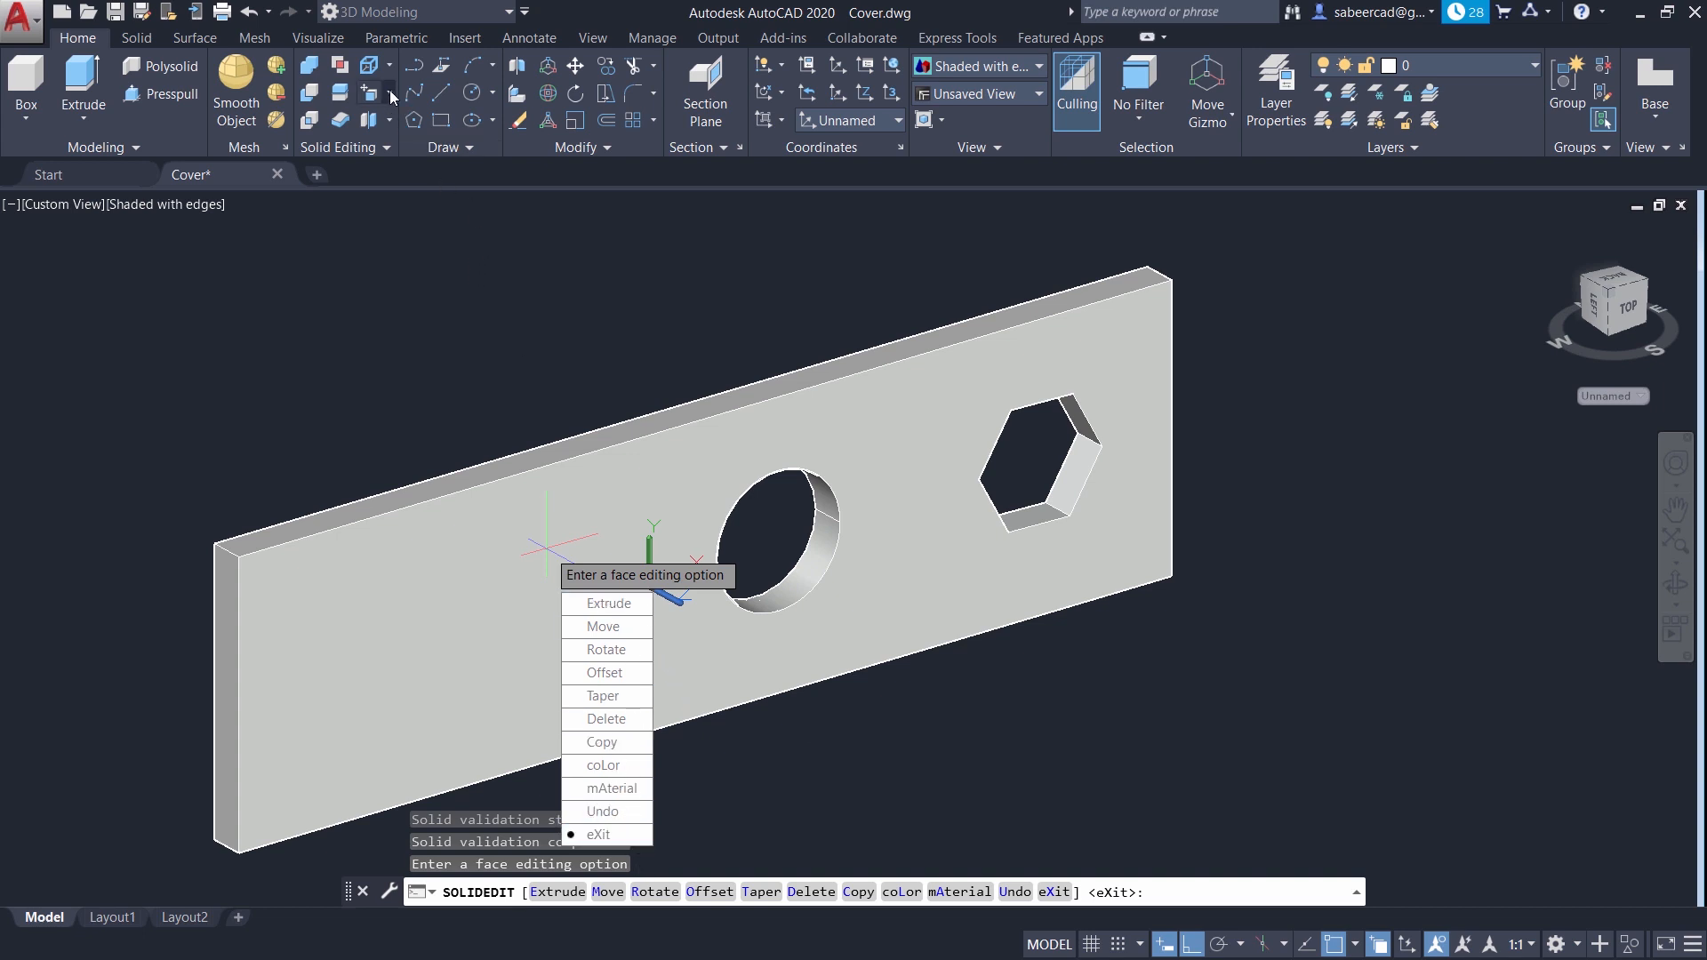
{"action": "left_click", "coordinate": [388, 96]}
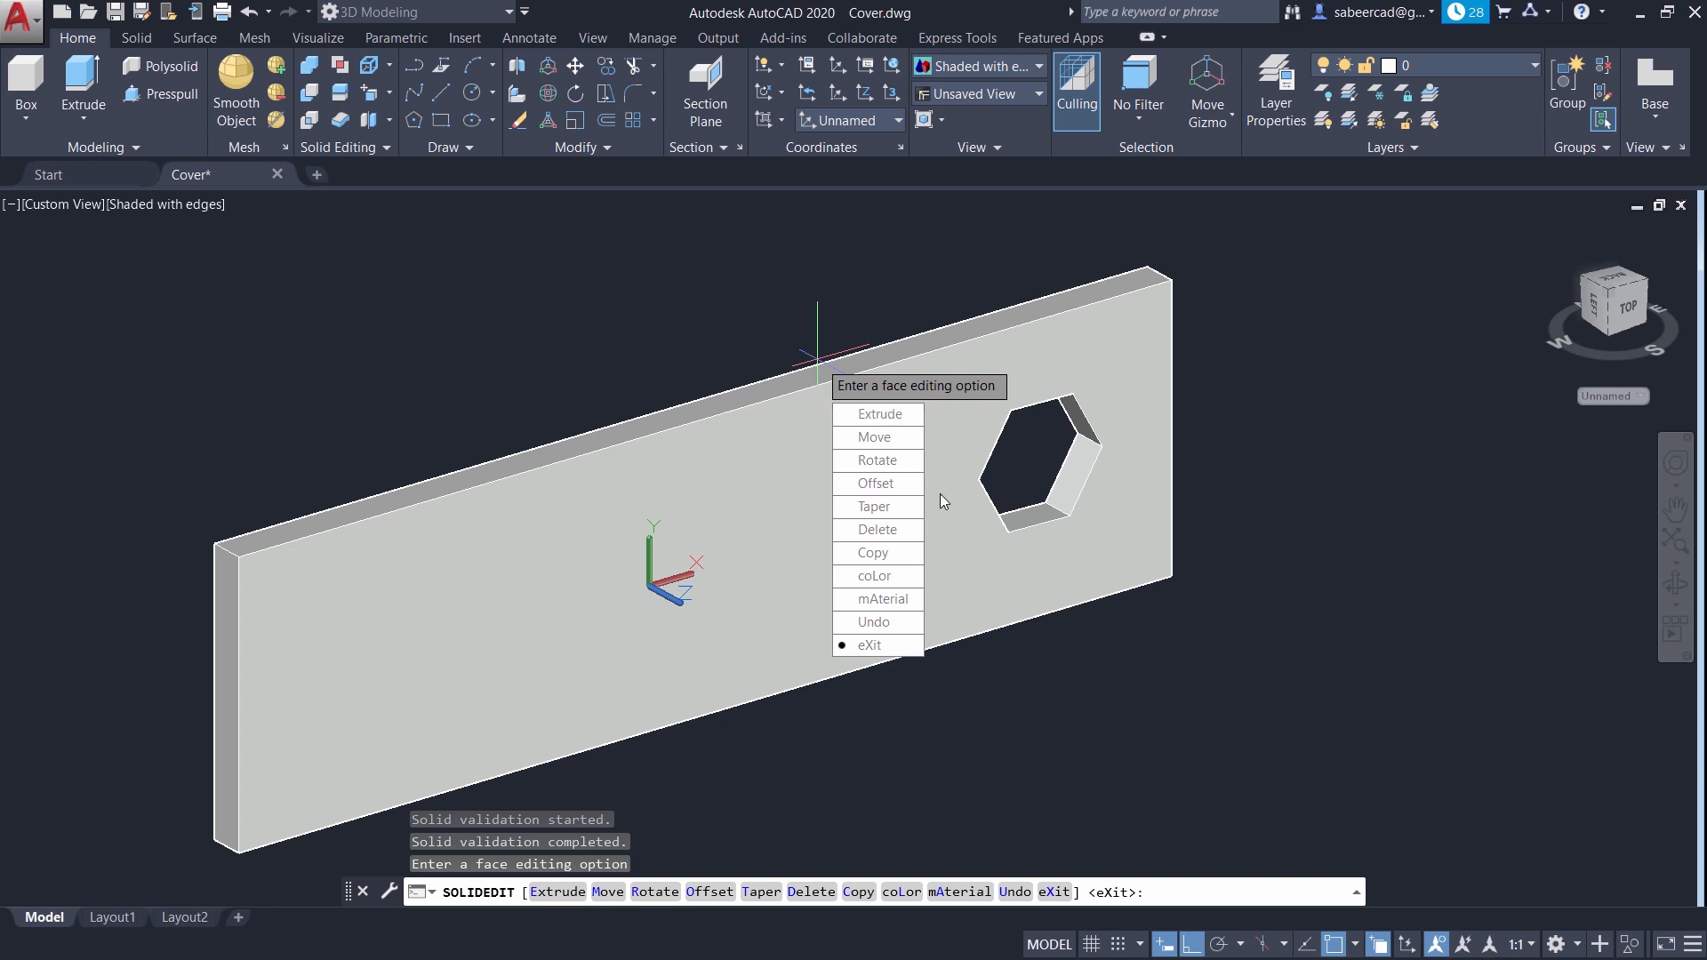
{"action": "mouse_move", "coordinate": [877, 530]}
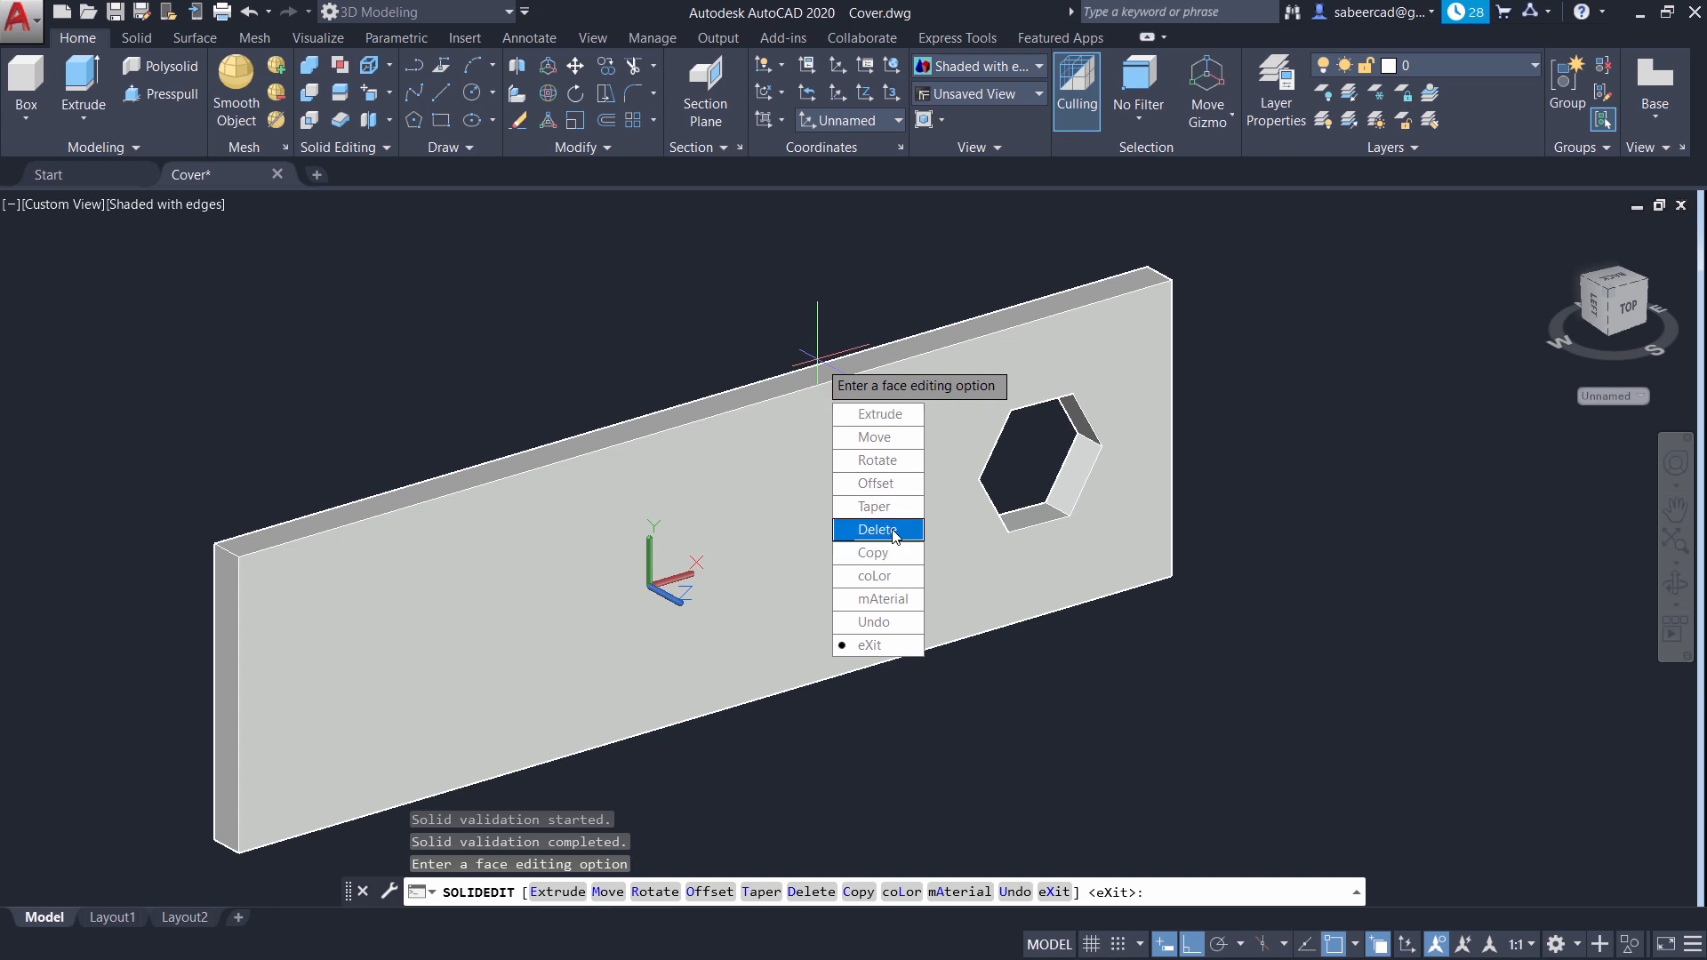
{"action": "left_click", "coordinate": [876, 529]}
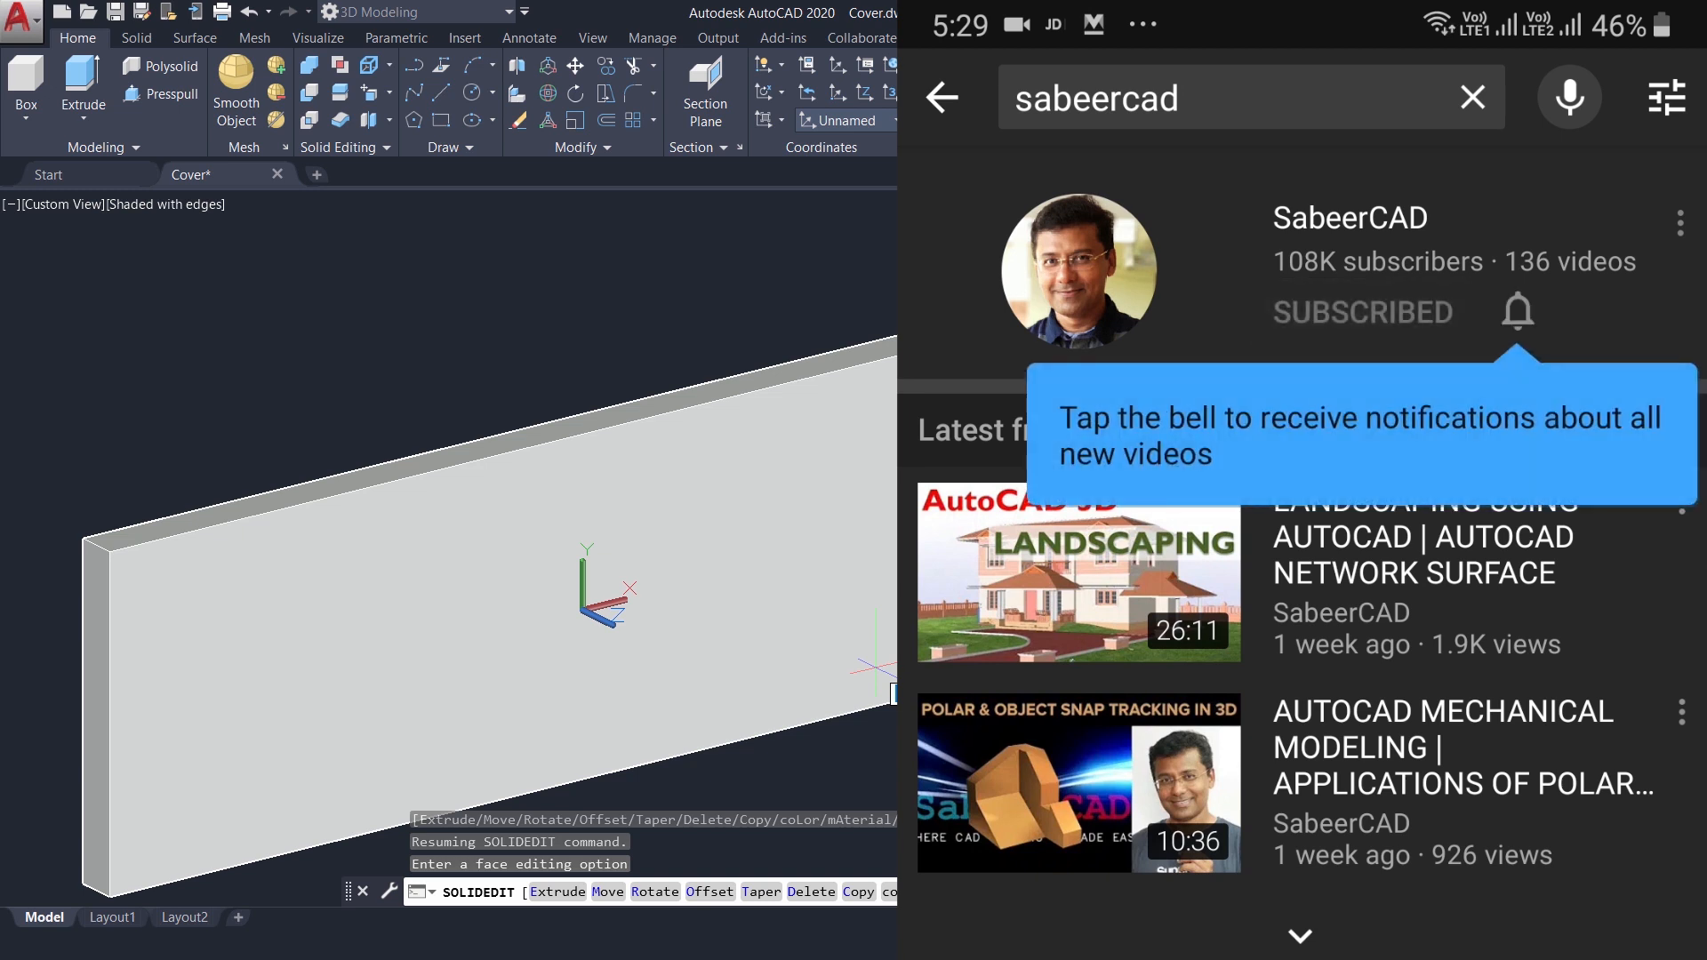
Step: Set the SabeerCAD channel's new-video notifications to All, then reopen the bell options
{"action": "left_click", "coordinate": [1515, 311]}
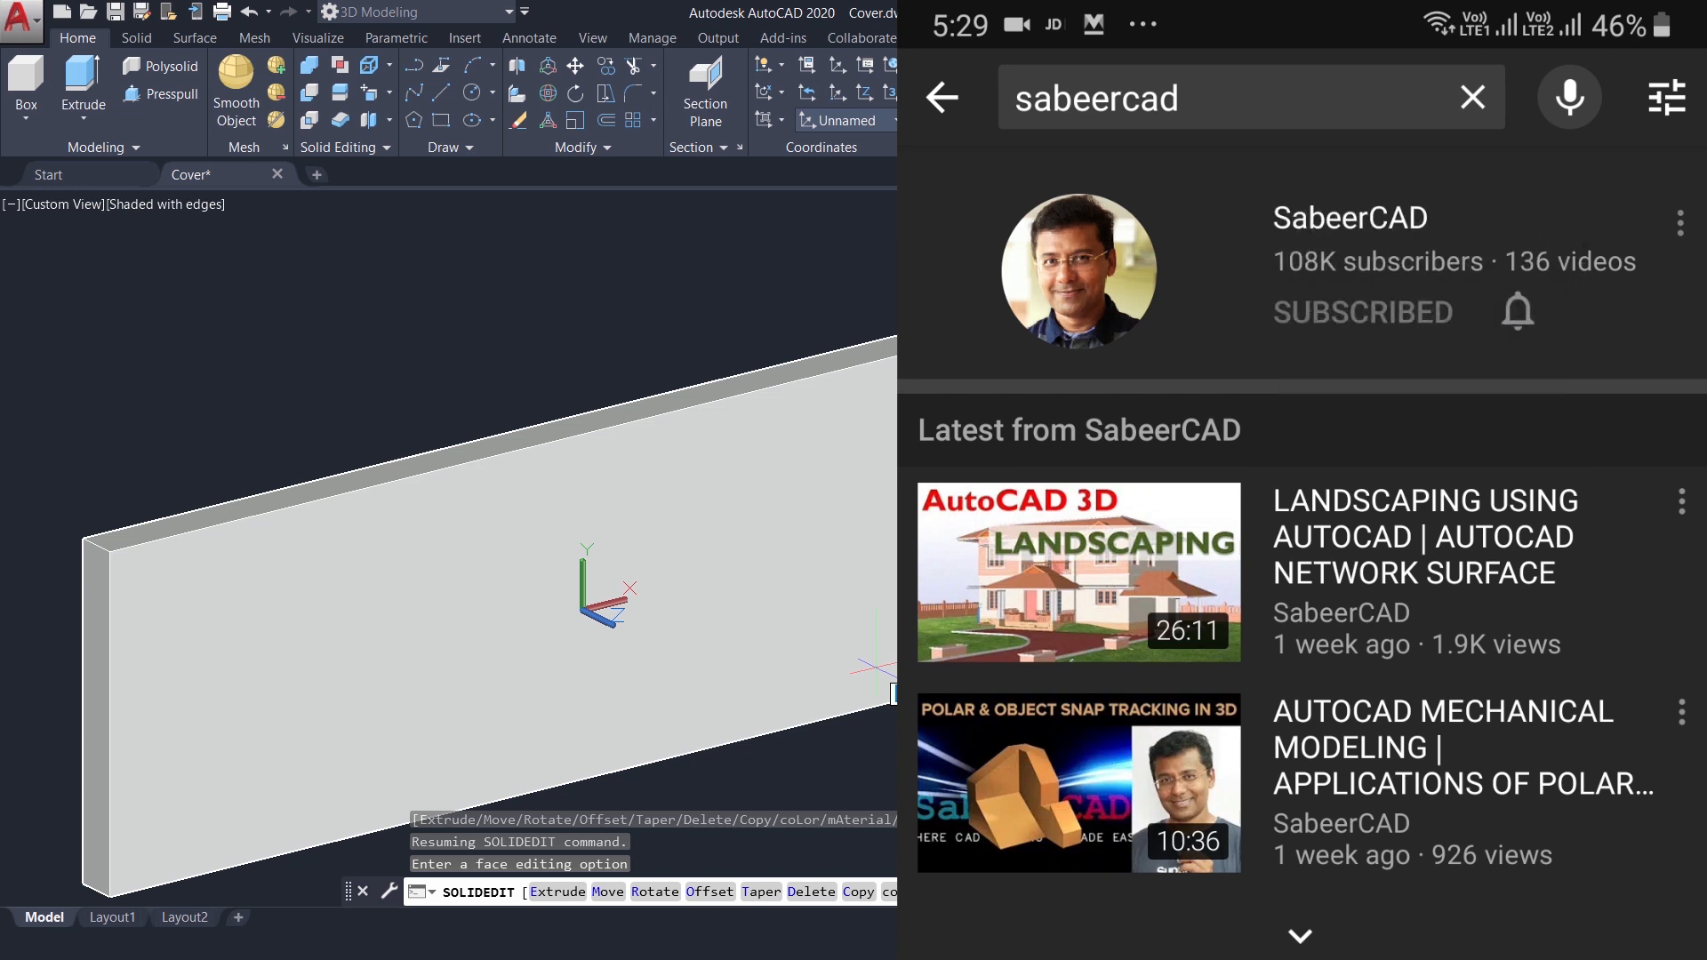
{"action": "left_click", "coordinate": [1517, 312]}
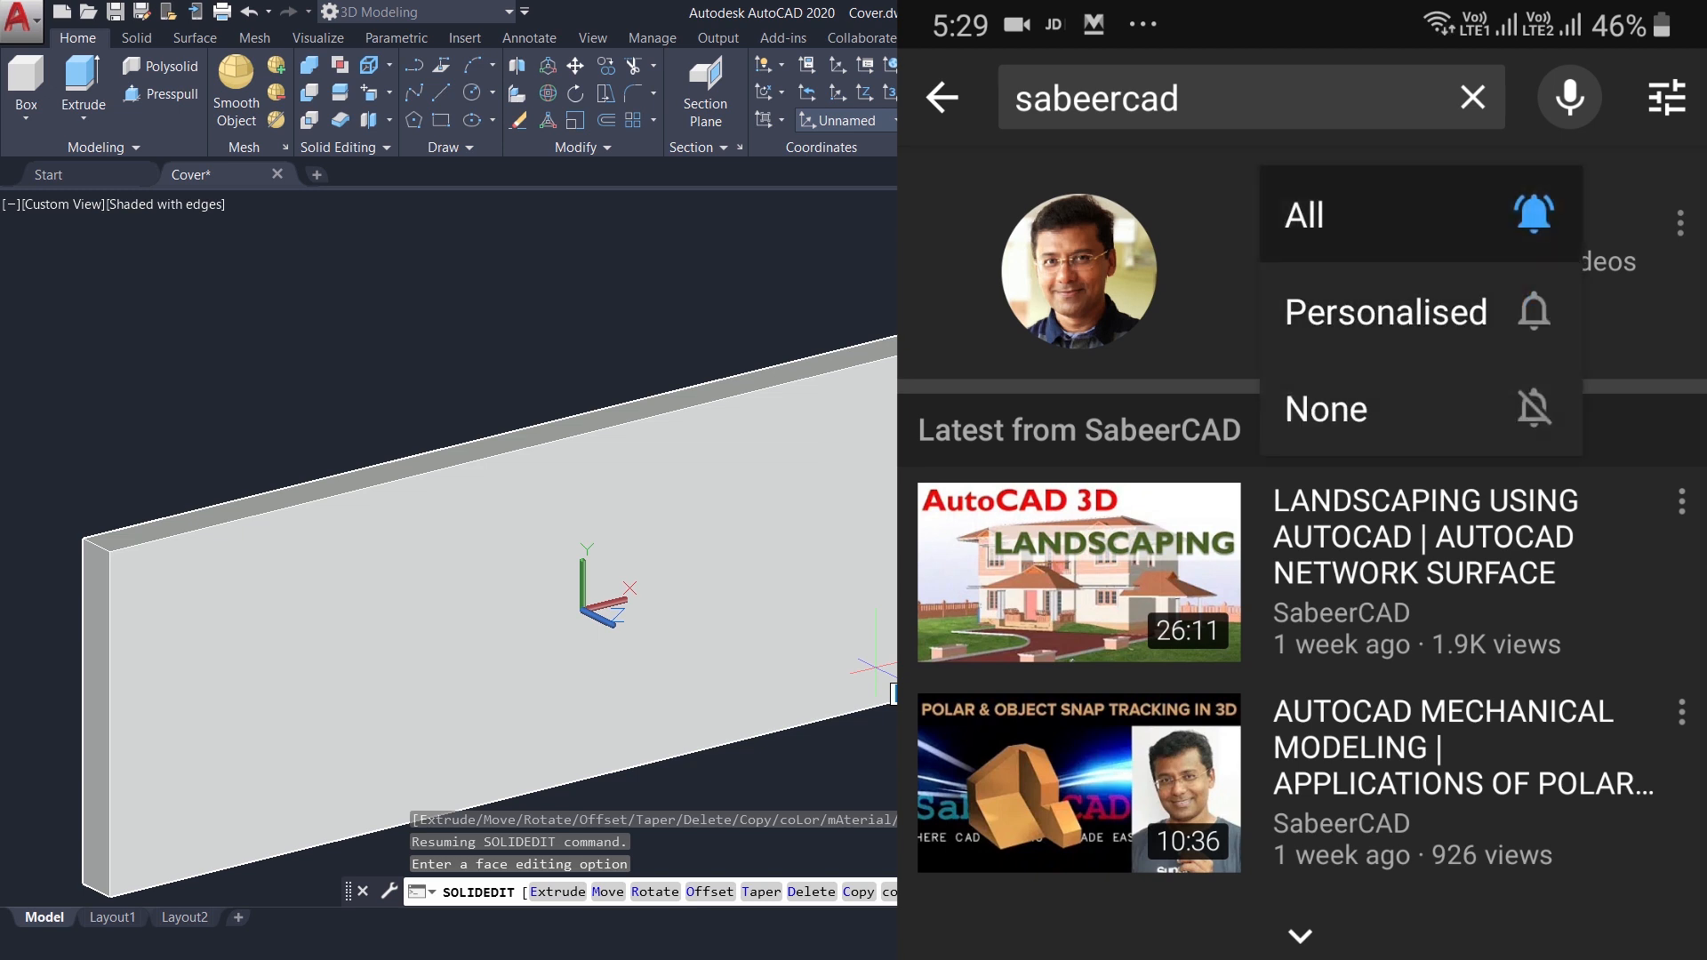
{"action": "left_click", "coordinate": [1303, 214]}
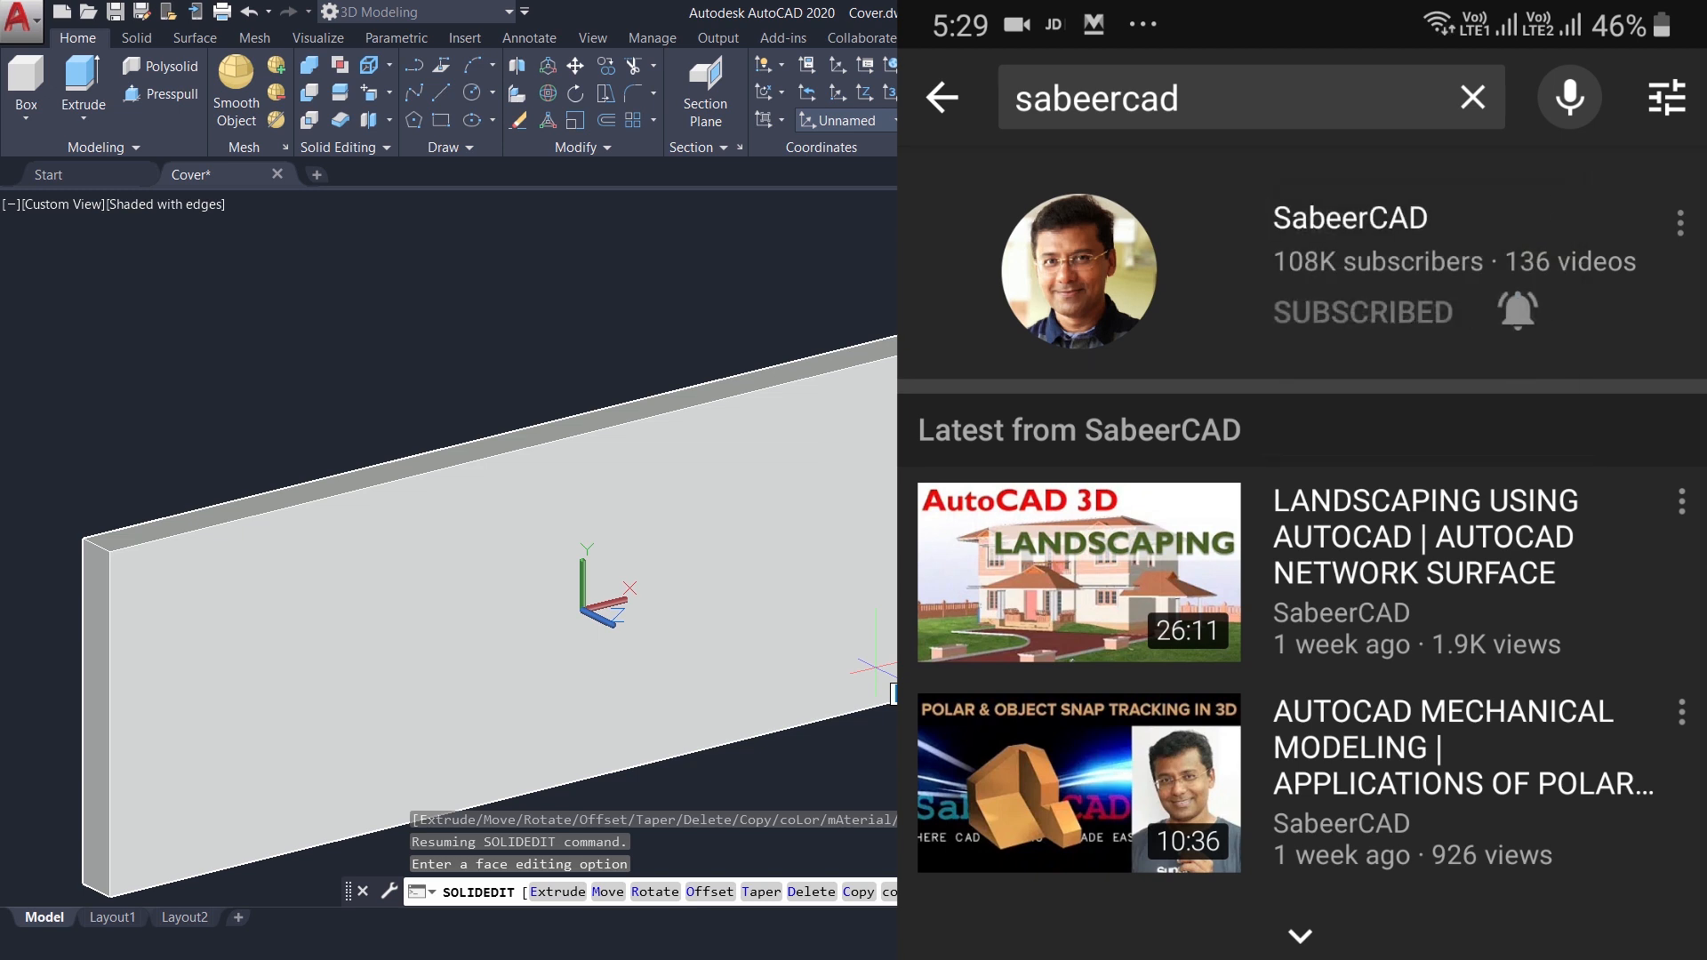
{"action": "left_click", "coordinate": [1515, 310]}
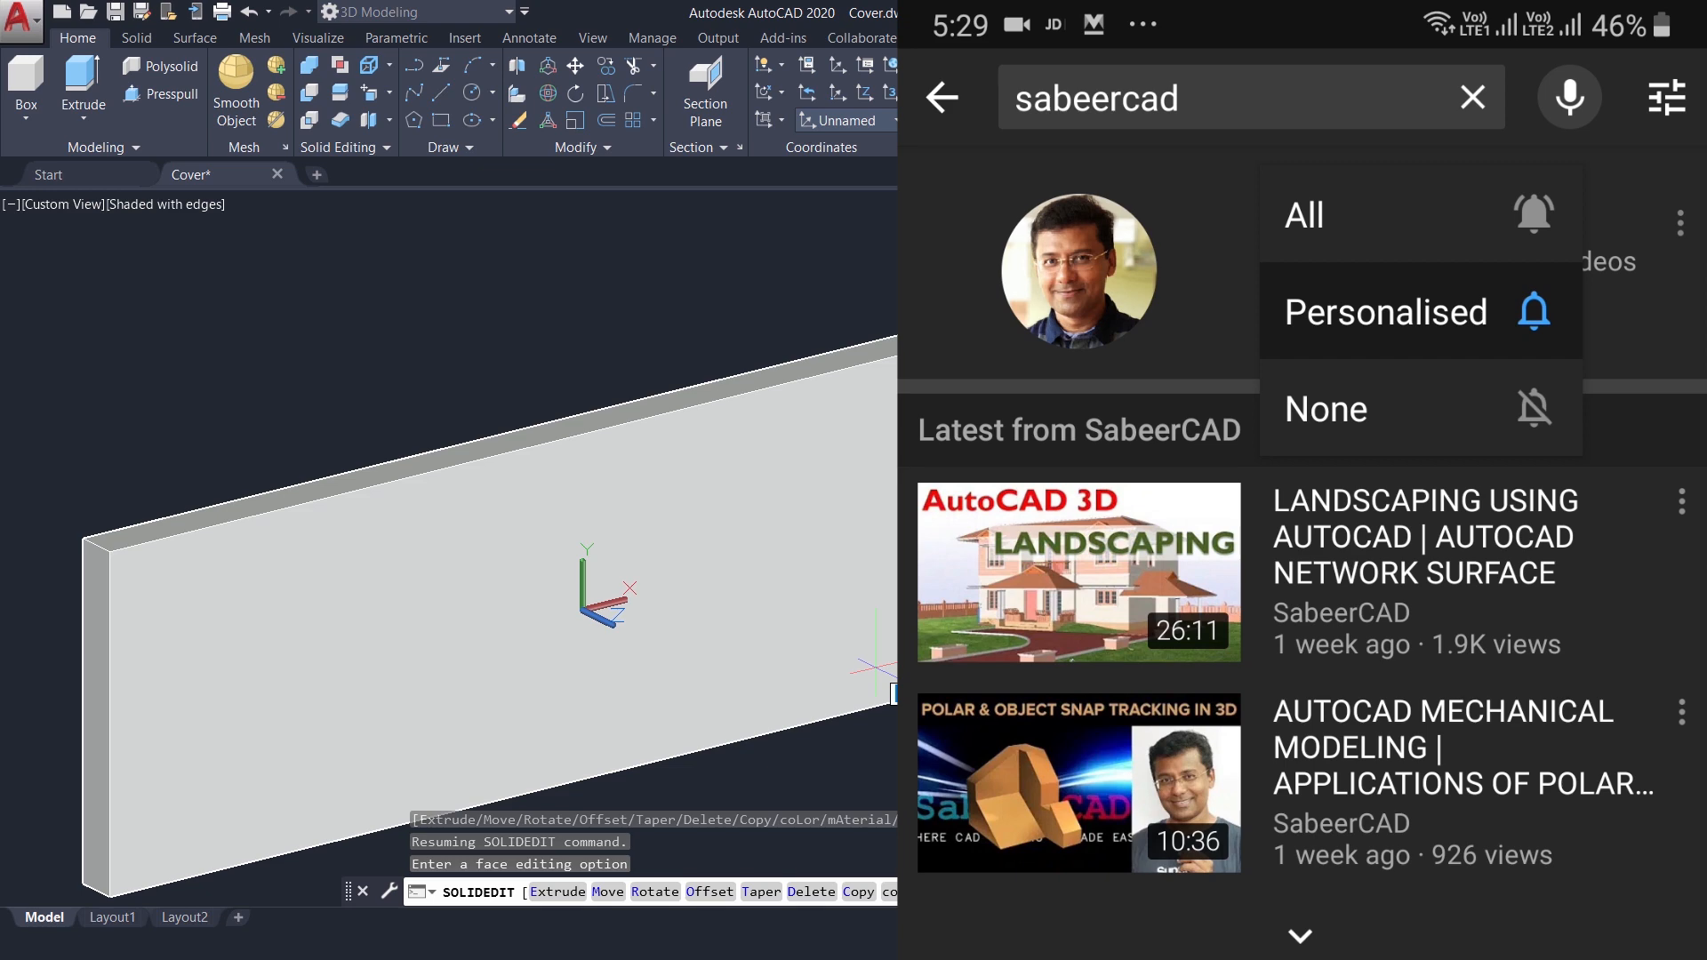